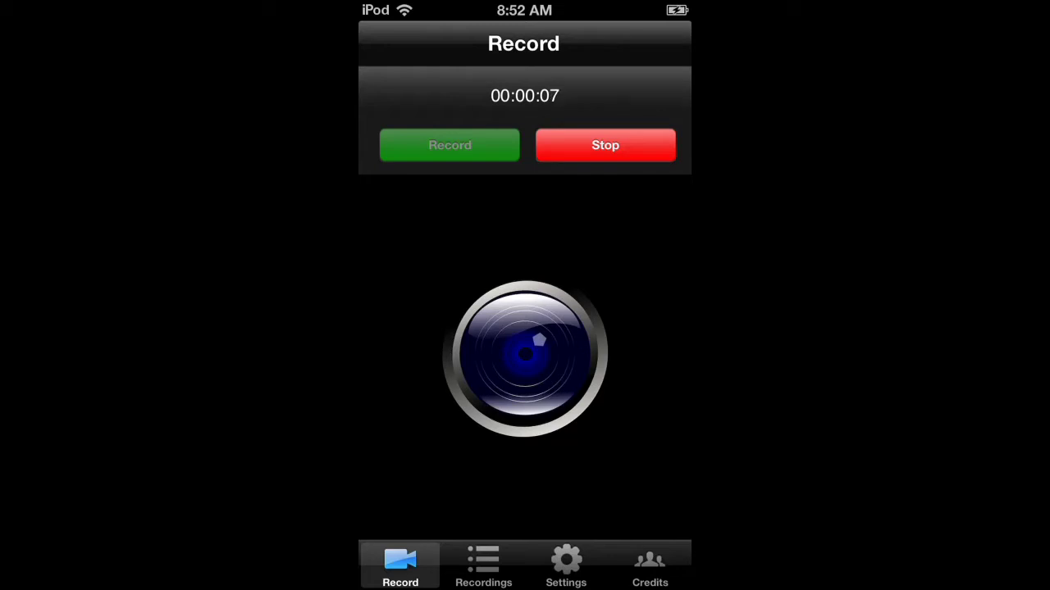
Visit Settings, return to Record, then show the Recordings list with the dated mp4 and audio.caf
left_click(566, 566)
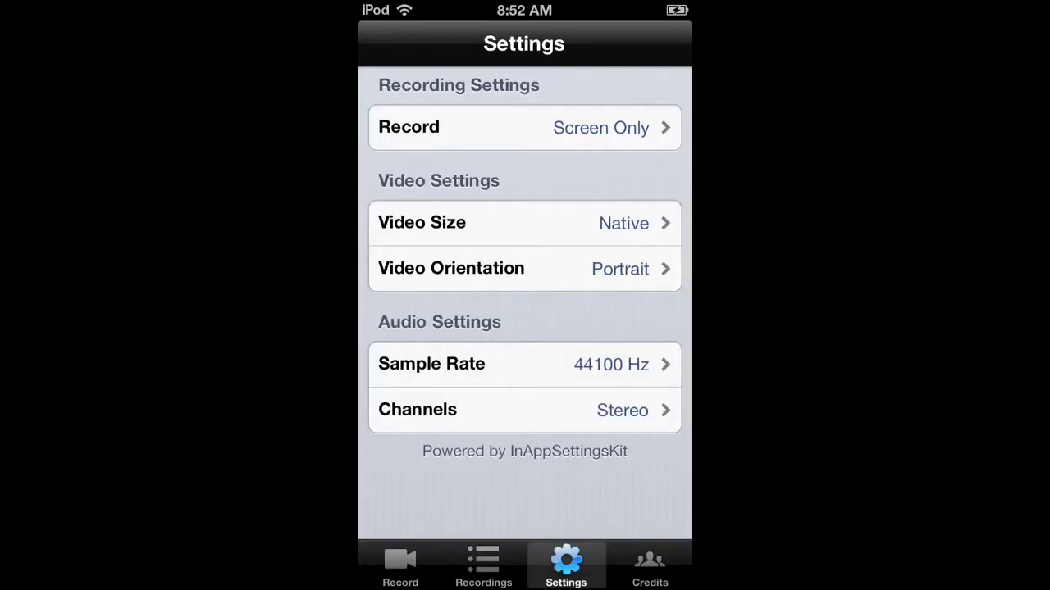
left_click(400, 565)
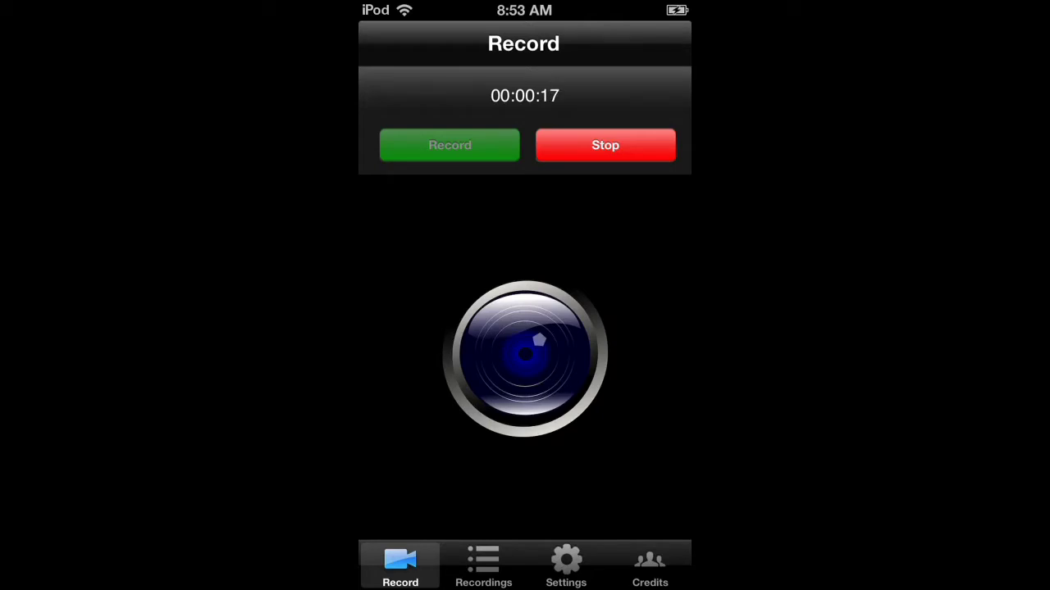
left_click(482, 564)
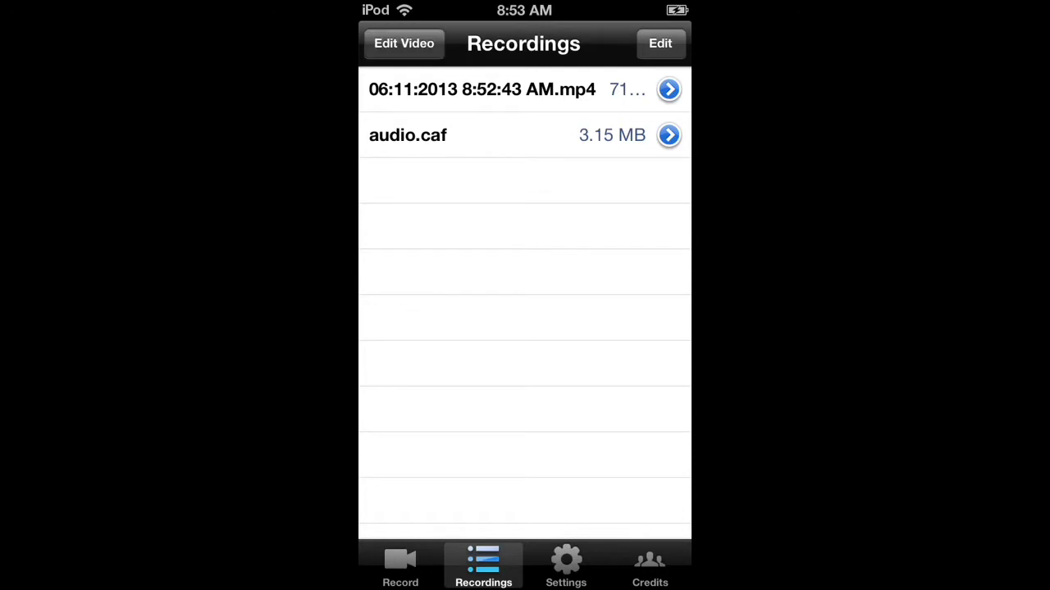
Leave RecordMyScreen and bring up The Blockheads BETTER WORLD save screen
left_click(401, 566)
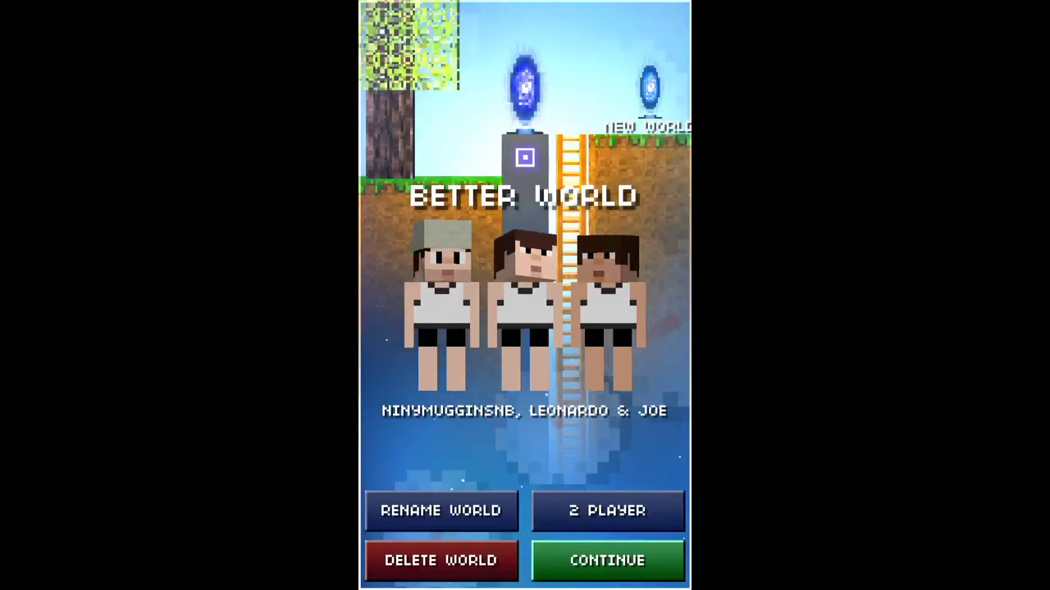
Continue into BETTER WORLD, then switch to Safari on the Emu4iOS Downloads page
left_click(606, 561)
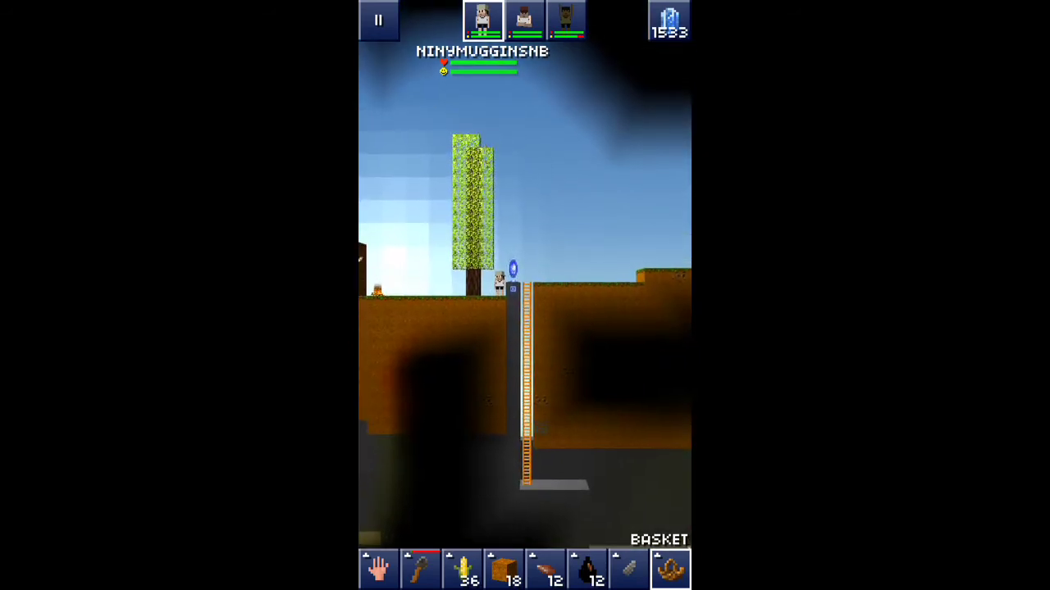
left_click(377, 19)
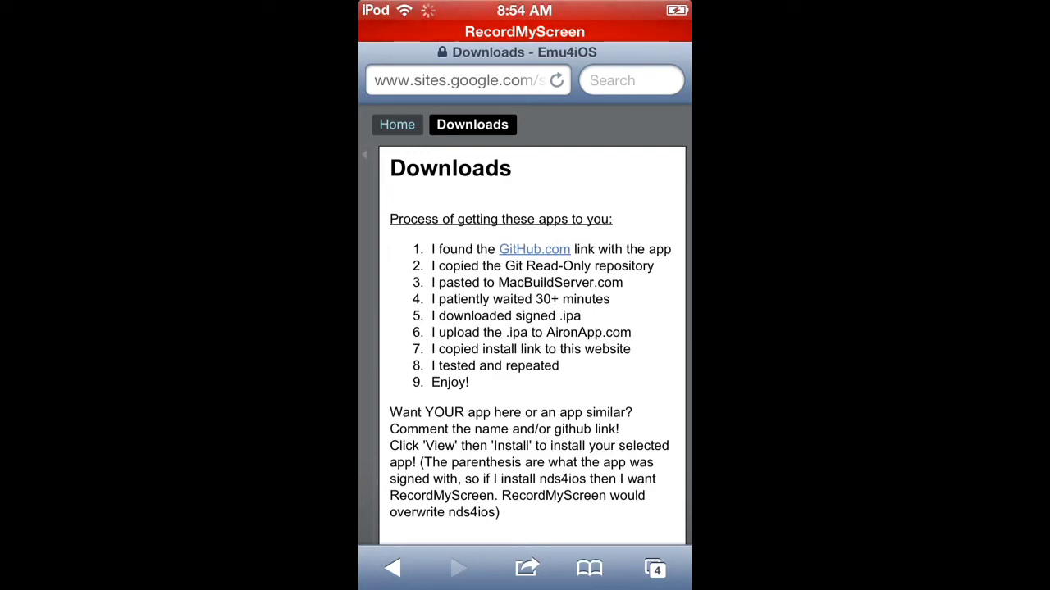
Browse the Downloads list and choose View for RecordMyScreen (Simple App), raising the install prompt
scroll("down", 3)
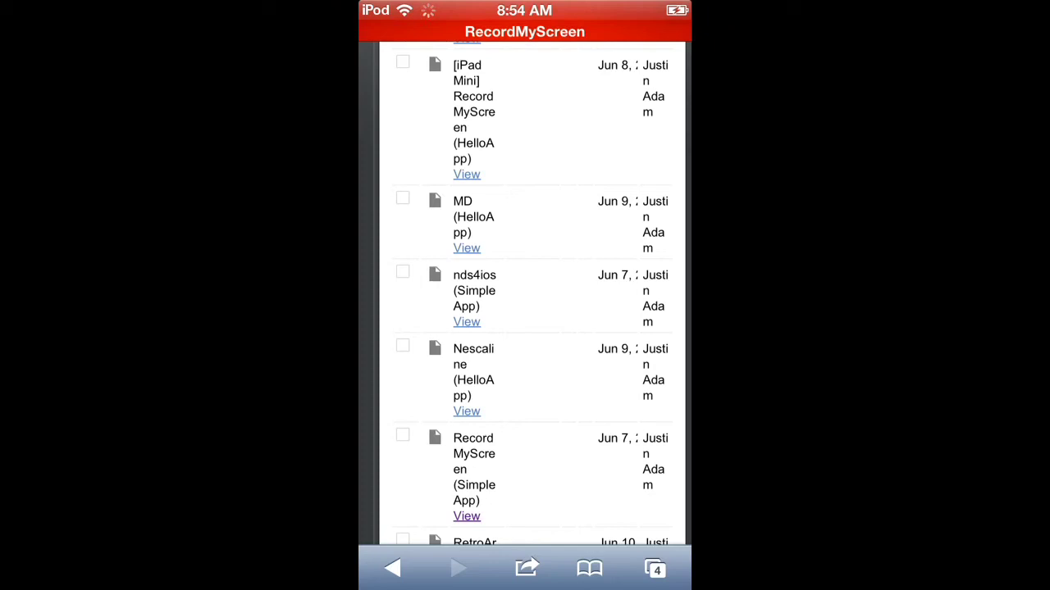
scroll("up", 3)
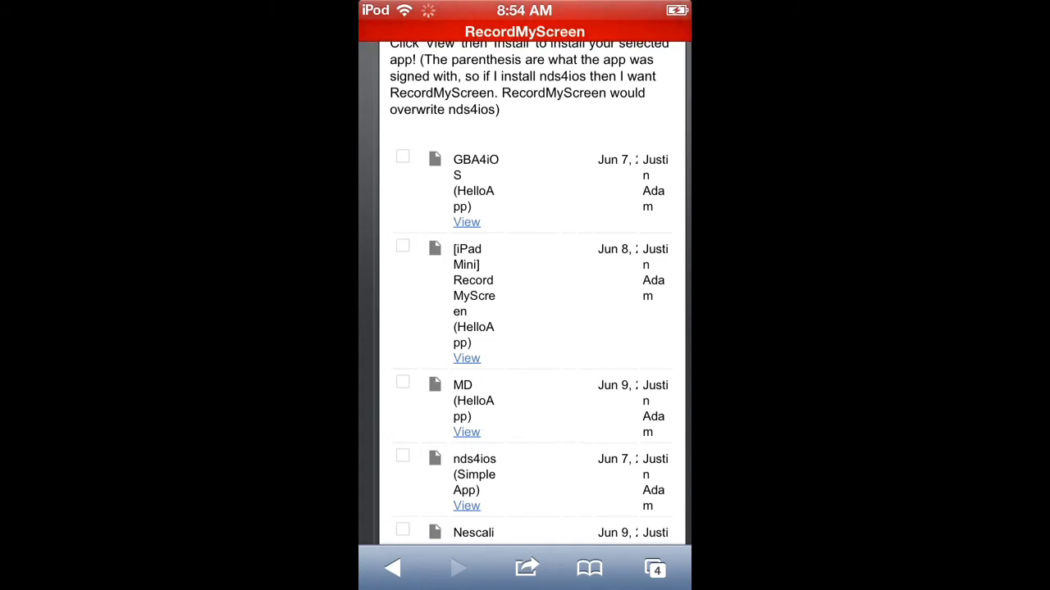
scroll("up", 3)
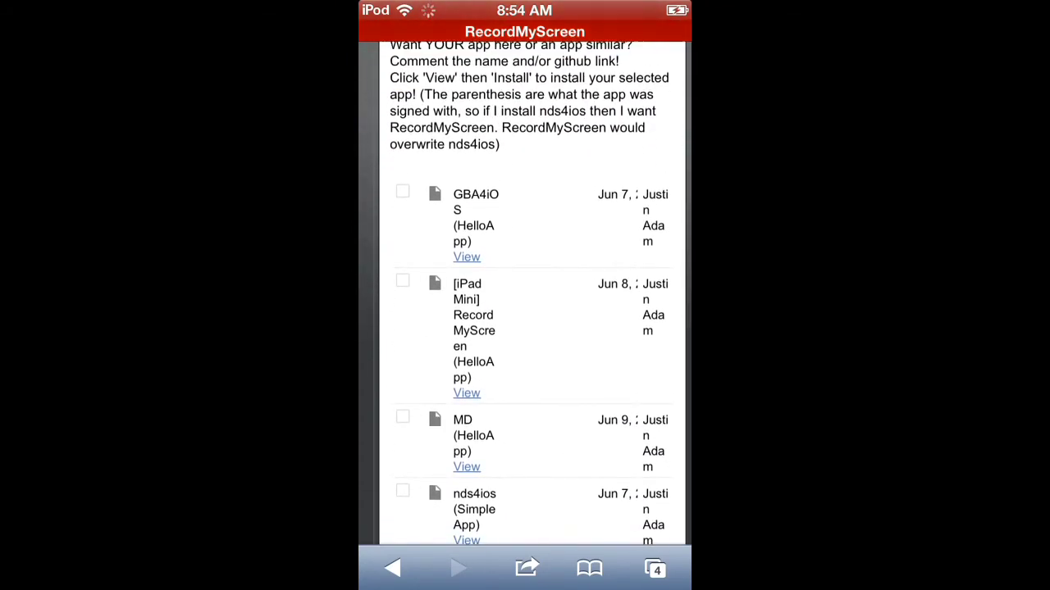
scroll("down", 3)
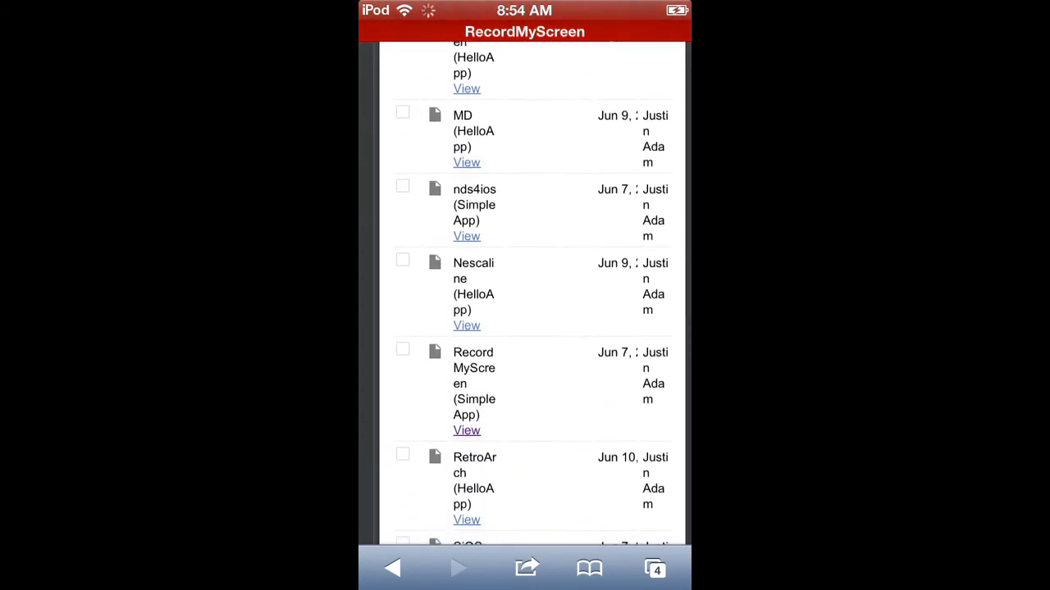
left_click(654, 567)
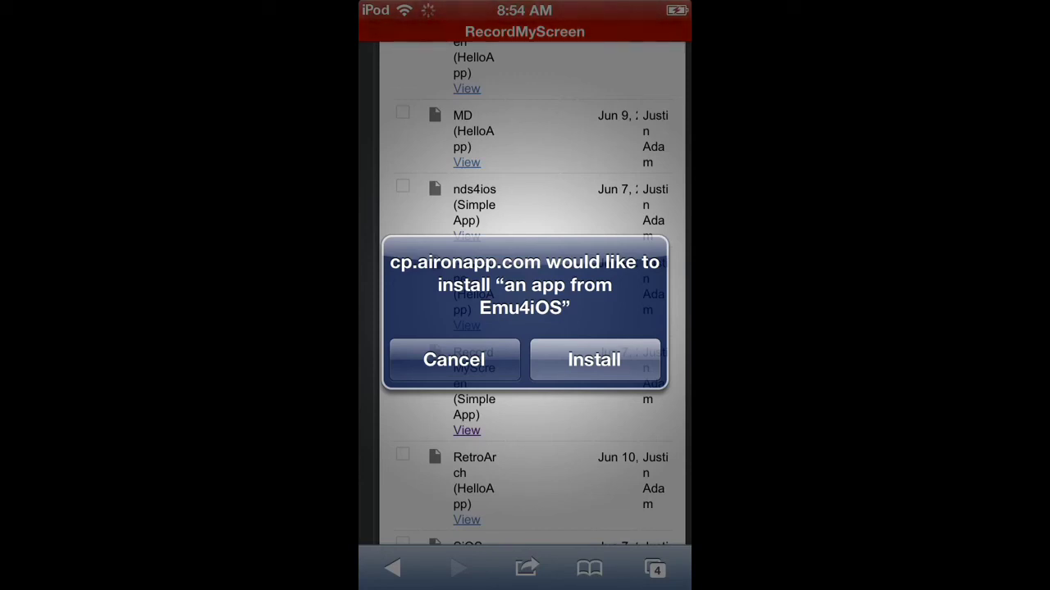
Accept the install prompt and close the Newsstand folder on the home screen
left_click(454, 359)
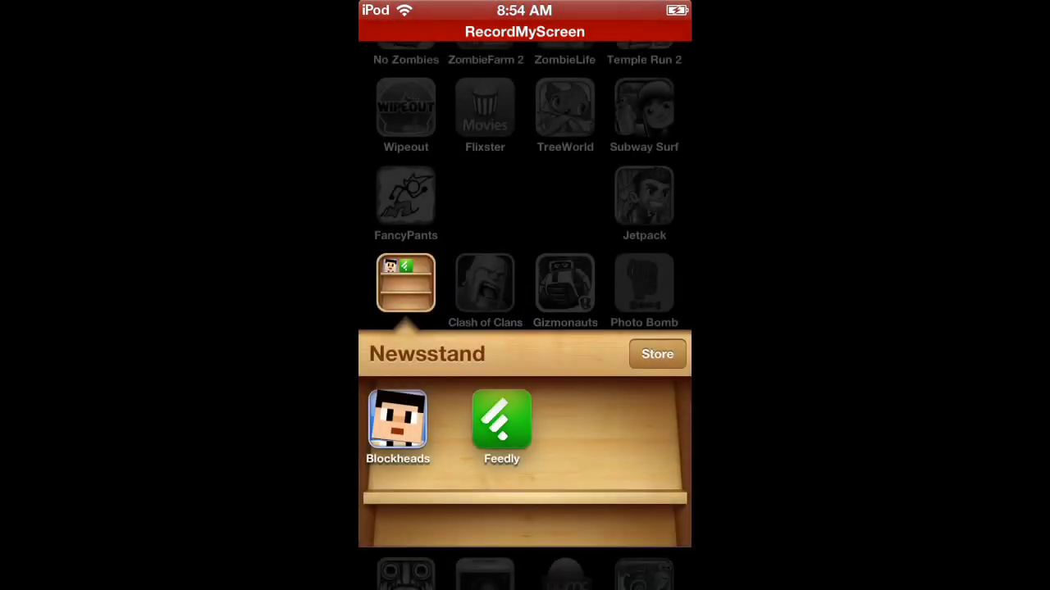
left_click(405, 282)
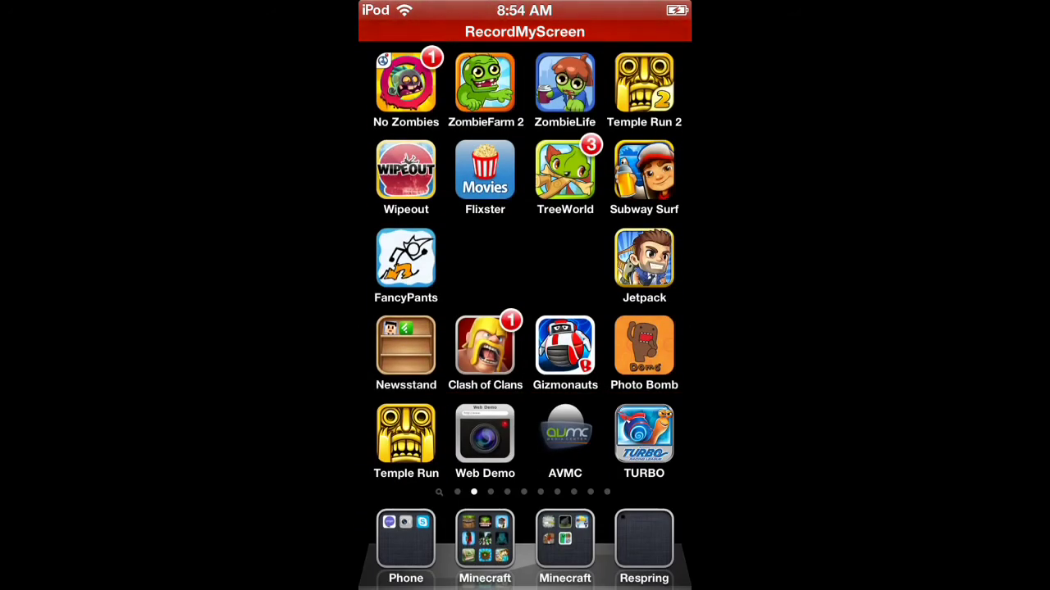